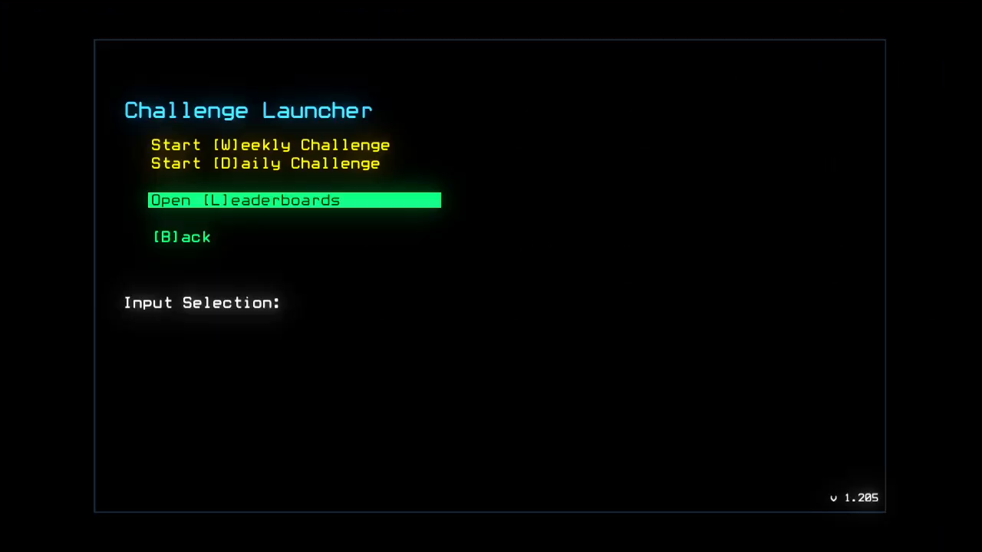
Start the Daily Challenge from the Challenge Launcher
{"action": "left_click", "coordinate": [294, 199]}
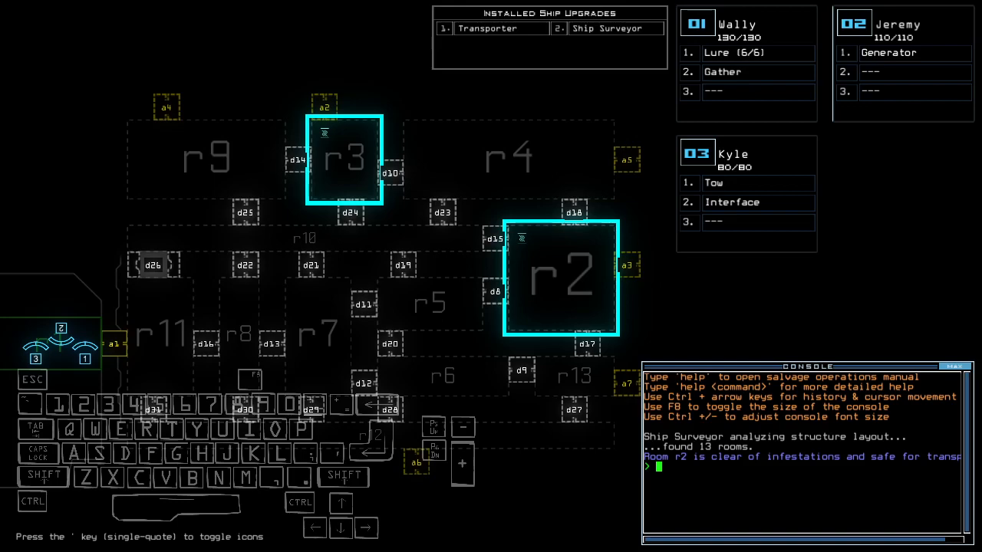
Run 'ready 3;set 2;' and 'status' to prep the three drones and report their state
{"action": "type", "text": "ready 3;set 2;"}
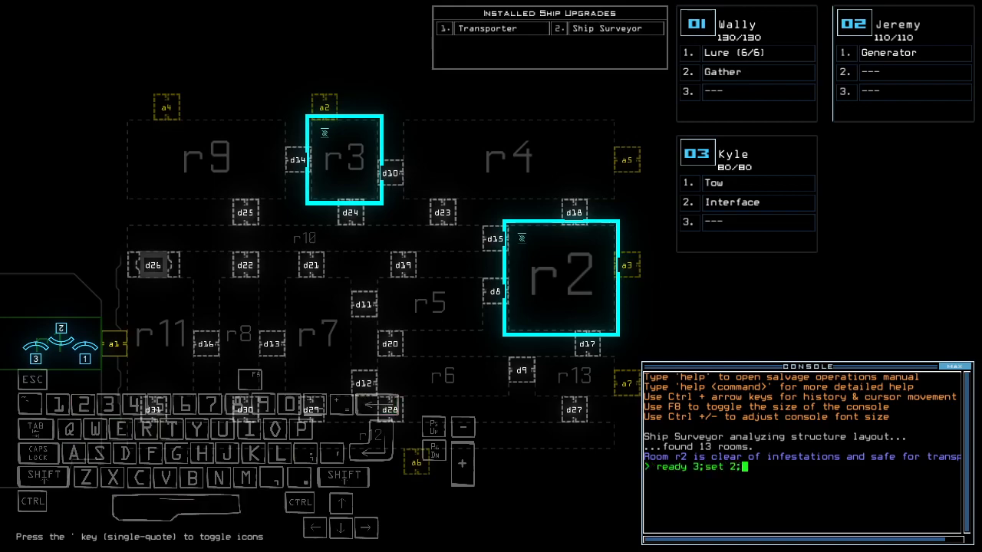
{"action": "type", "text": "status"}
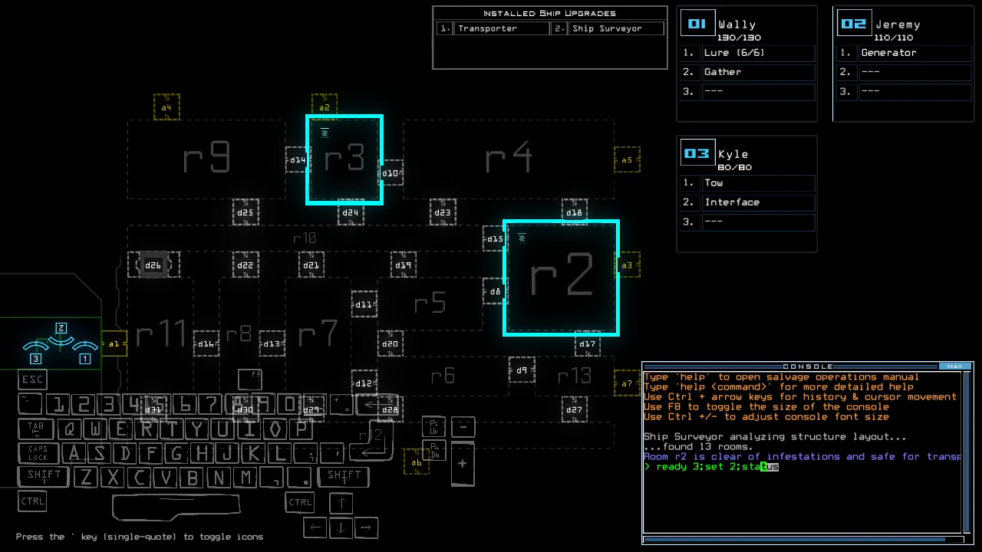
{"action": "key", "text": "enter"}
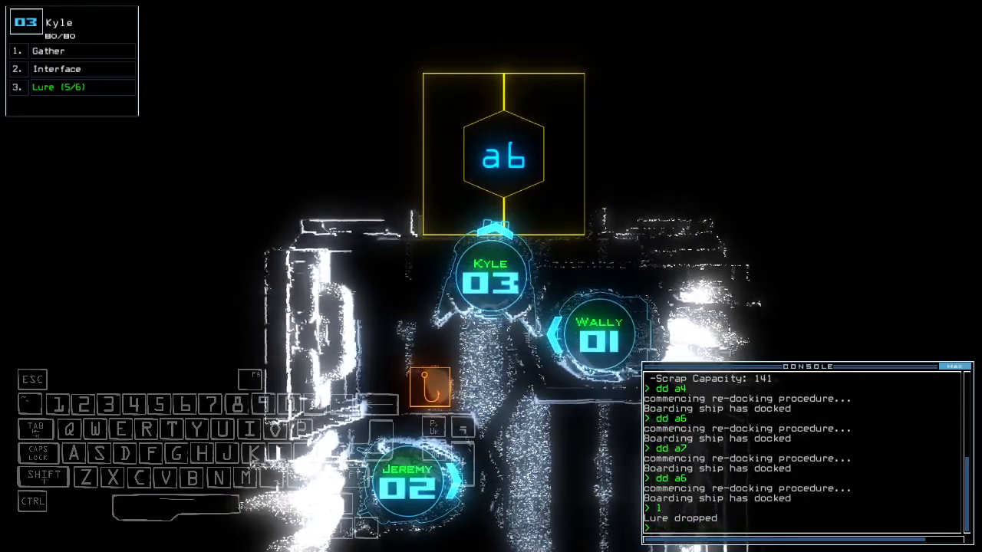
Run 'arr ;navigat' to open the doors around room r1 and navigate onward
{"action": "type", "text": "arr ;navigat"}
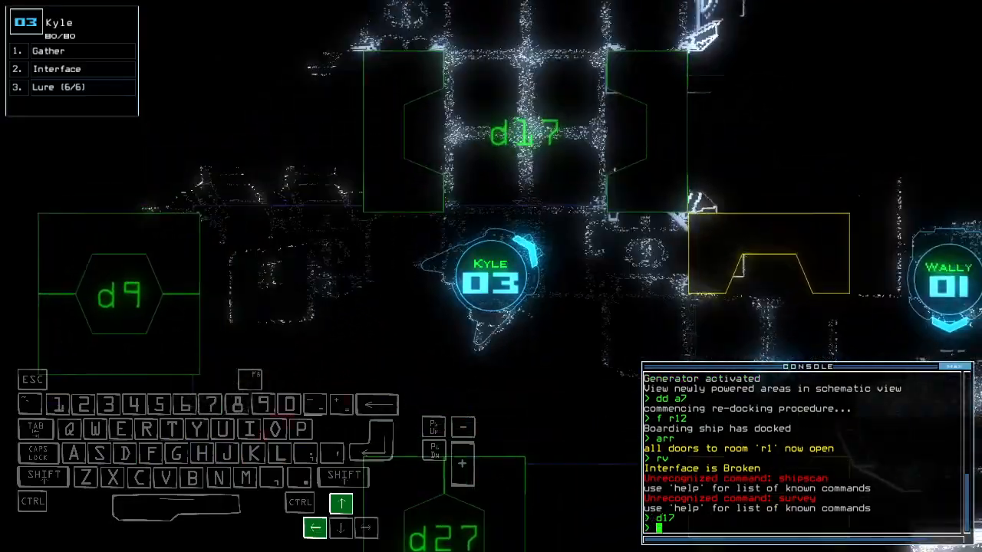
Run 'swap' to exchange drone modules before activating the ship defences
{"action": "type", "text": "swap"}
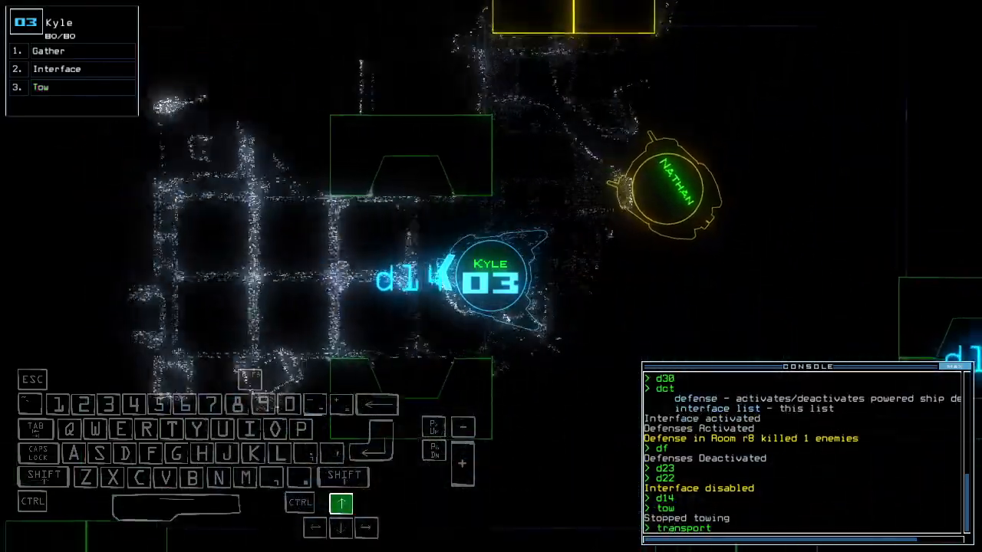
Transport the drones back to room r1 with 'transport 5 r1' and 'transport 1 r'
{"action": "type", "text": "transport 5 r1"}
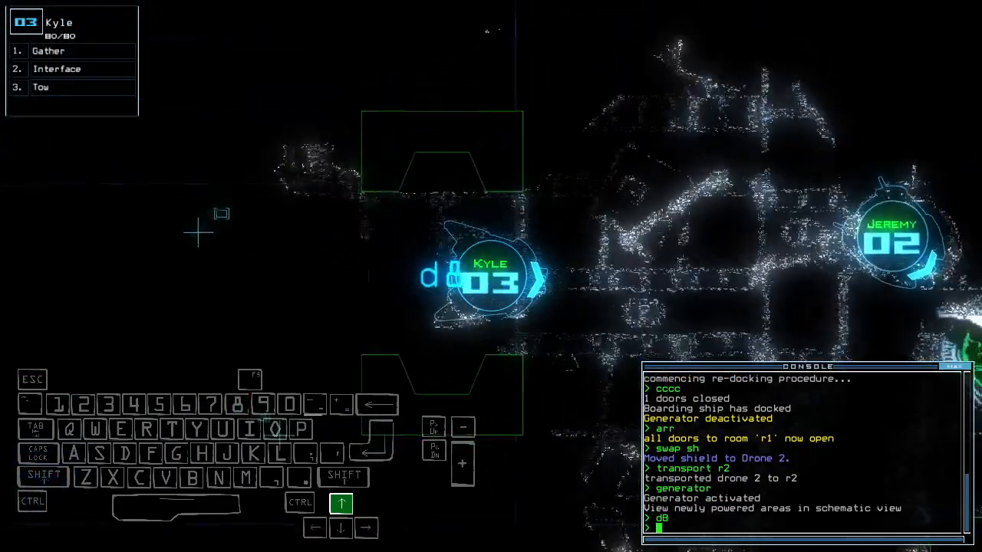
{"action": "type", "text": "transport 1 r"}
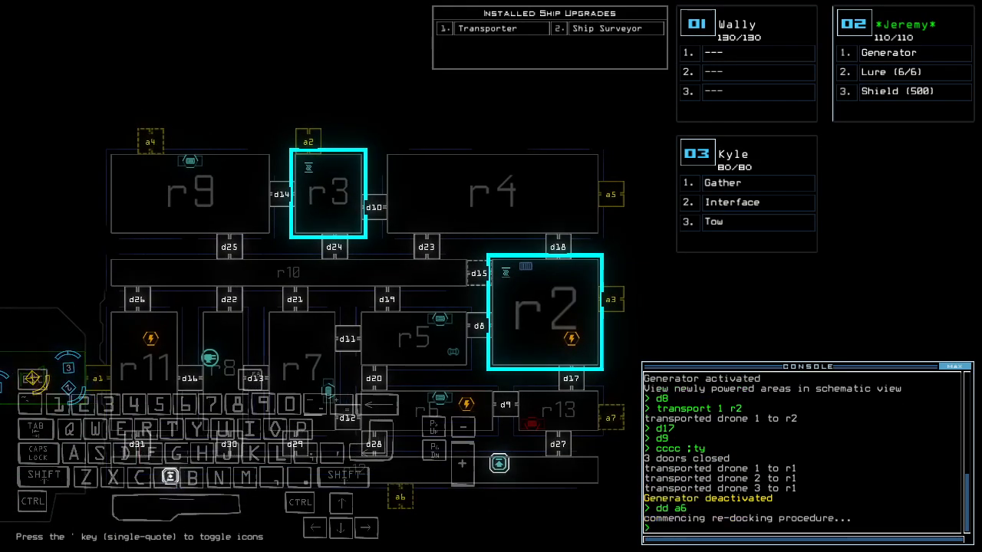
Dock the boarding ship at airlock a5 with 'dd a5'
{"action": "type", "text": "dd a5"}
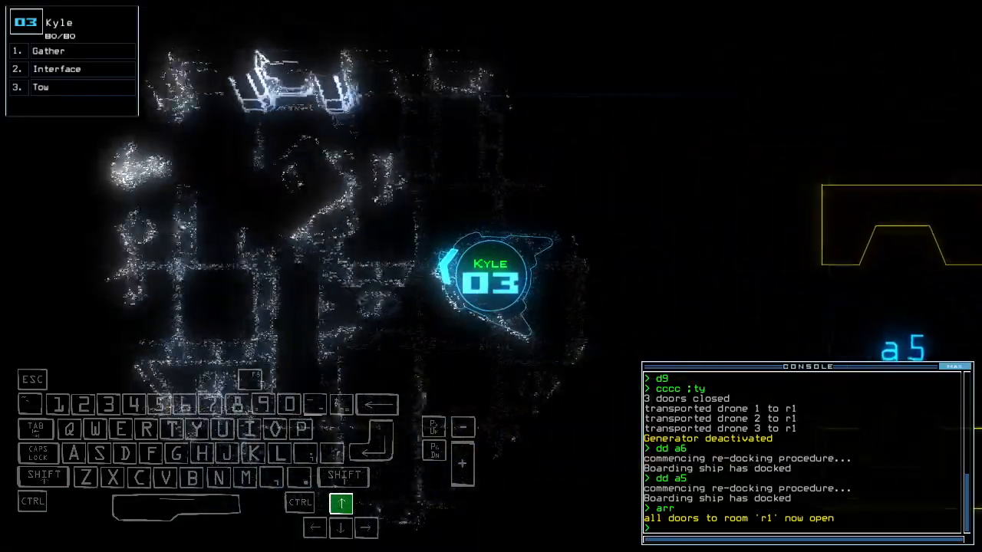
Run 'back', give Wally the tow module, and accept the final score of 855 to show the leaderboard
{"action": "type", "text": "back"}
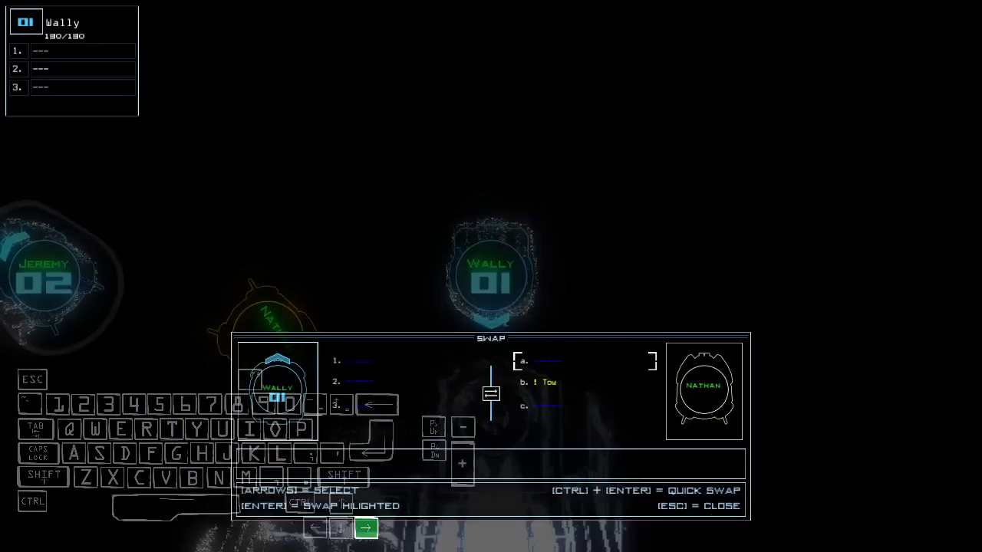
{"action": "key", "text": "enter"}
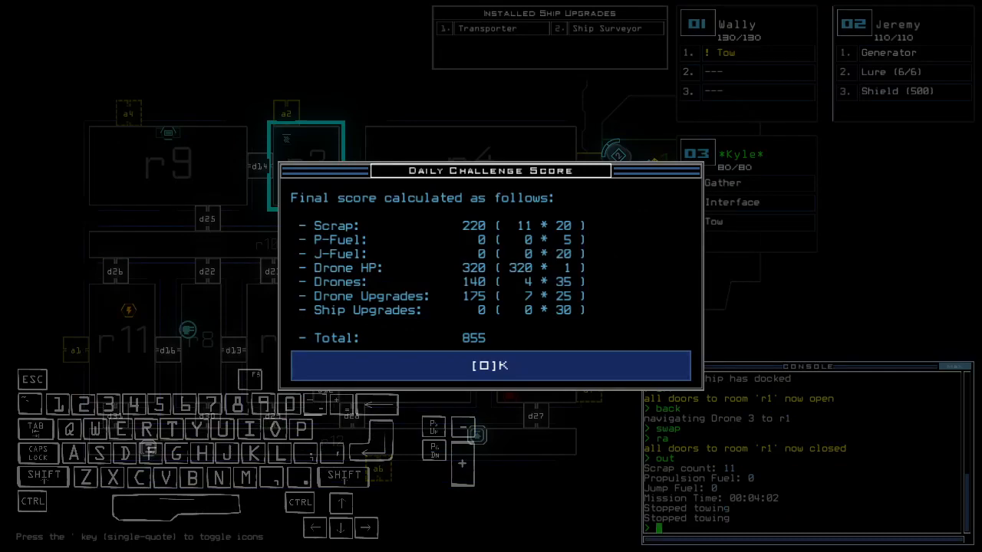
{"action": "left_click", "coordinate": [490, 365]}
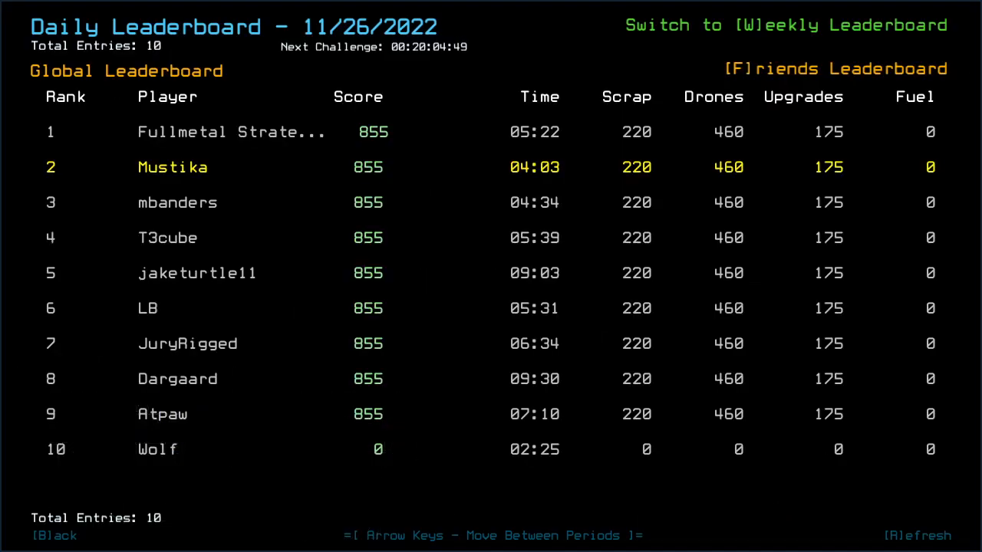
{"action": "mouse_move", "coordinate": [227, 457]}
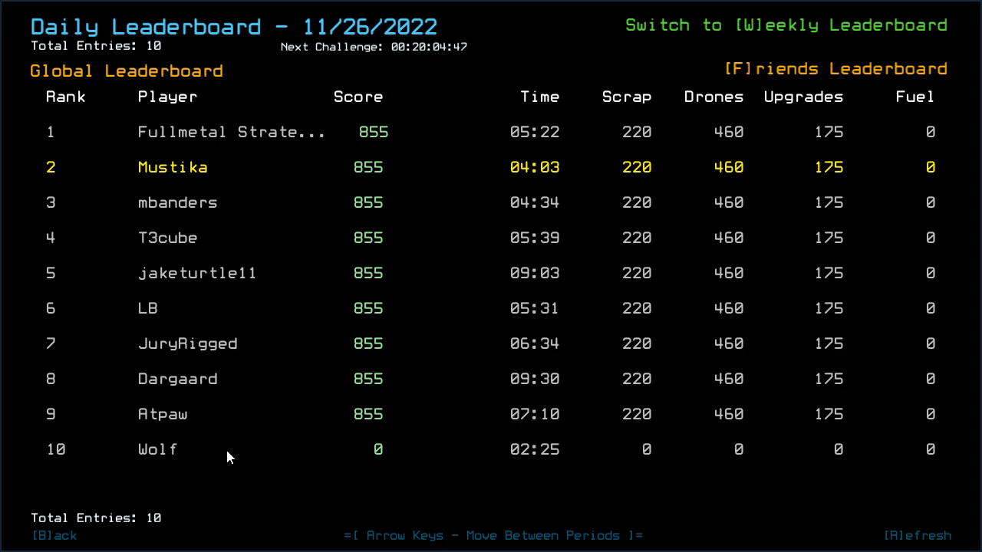